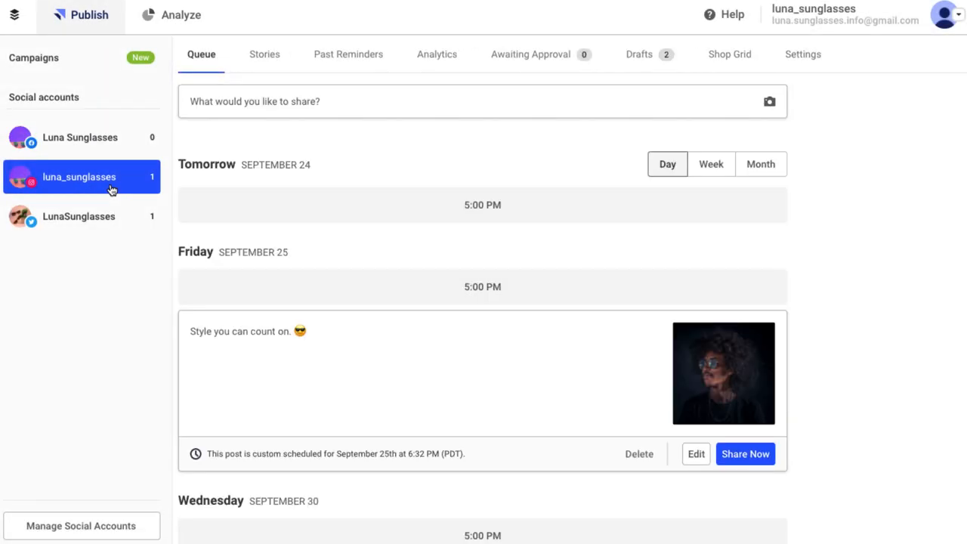
mouse_move(219, 135)
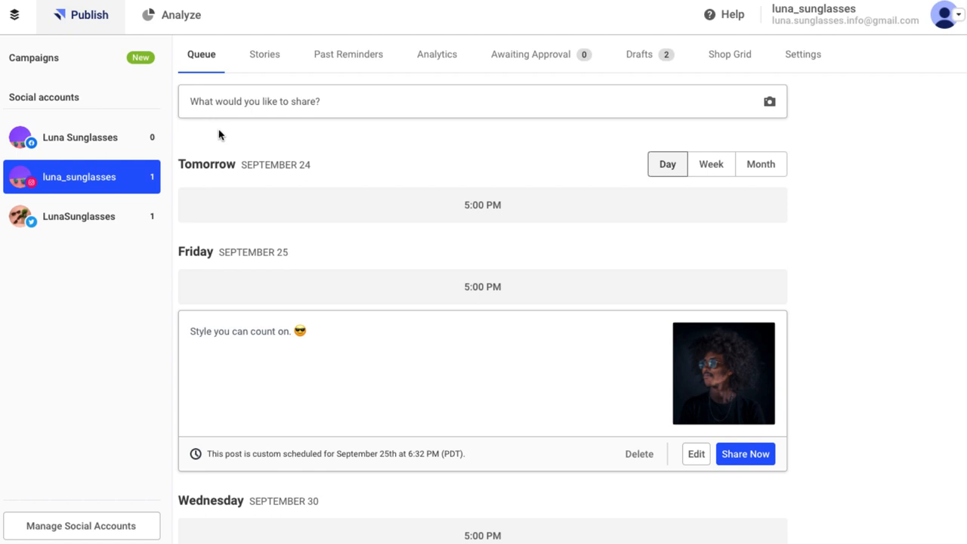
mouse_move(250, 119)
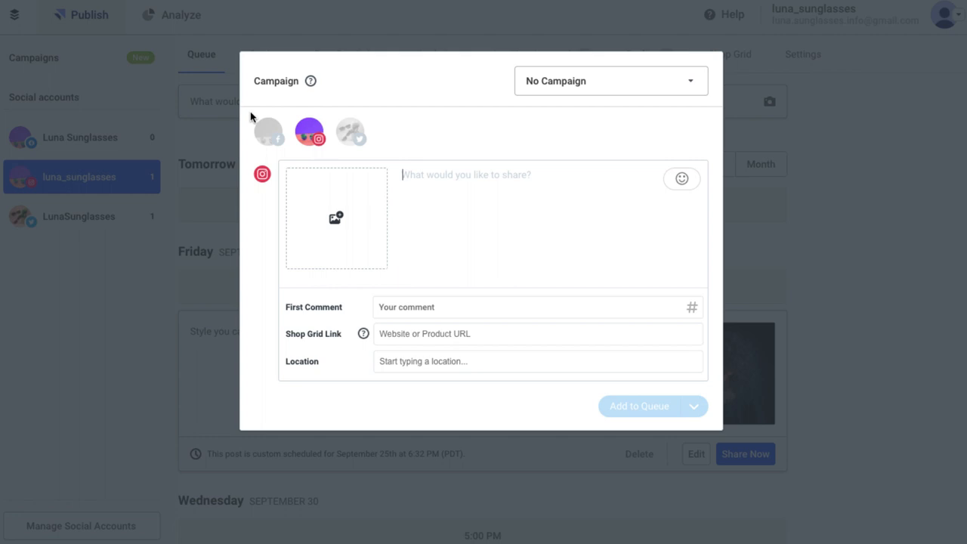
Add the Facebook page as a destination and caption the post 'Everything looks better with you... 😎 🕶'.
click(268, 132)
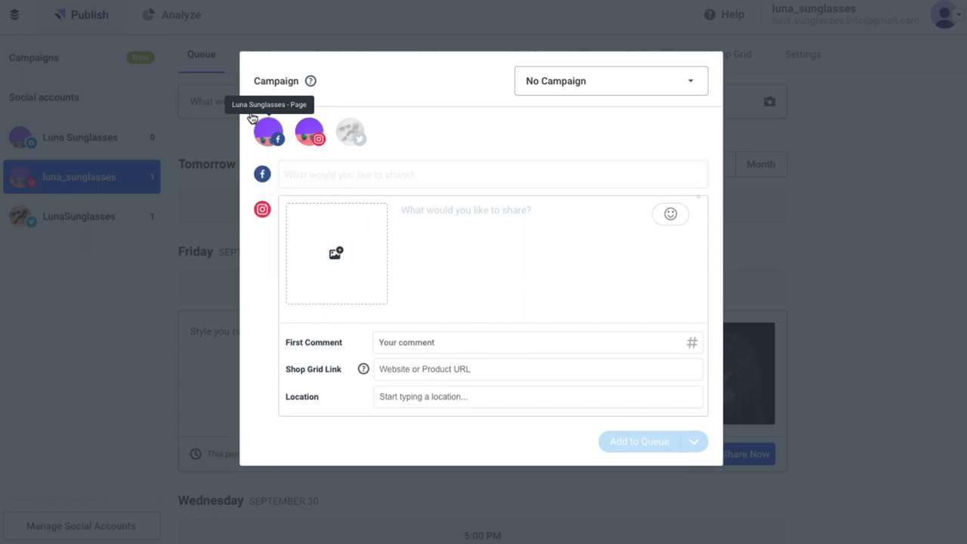
click(268, 133)
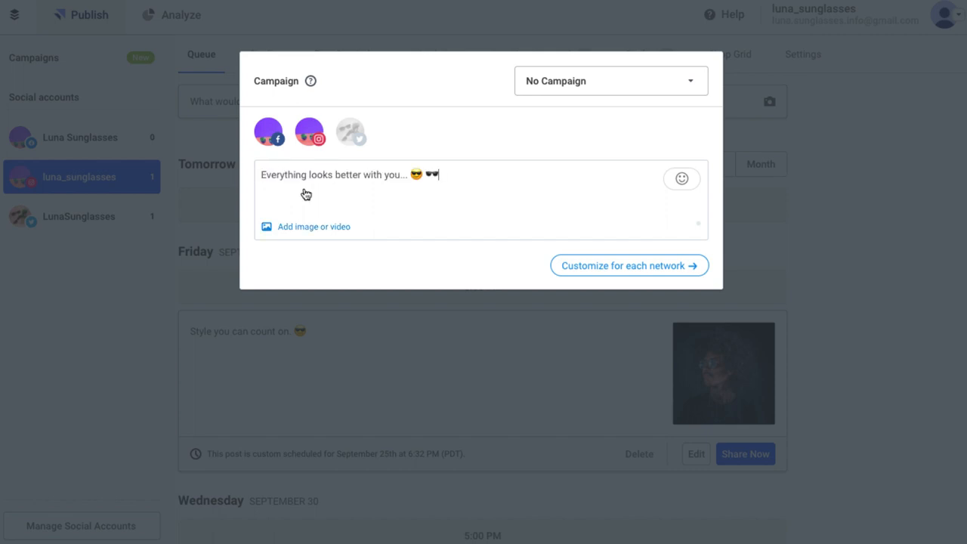
click(306, 225)
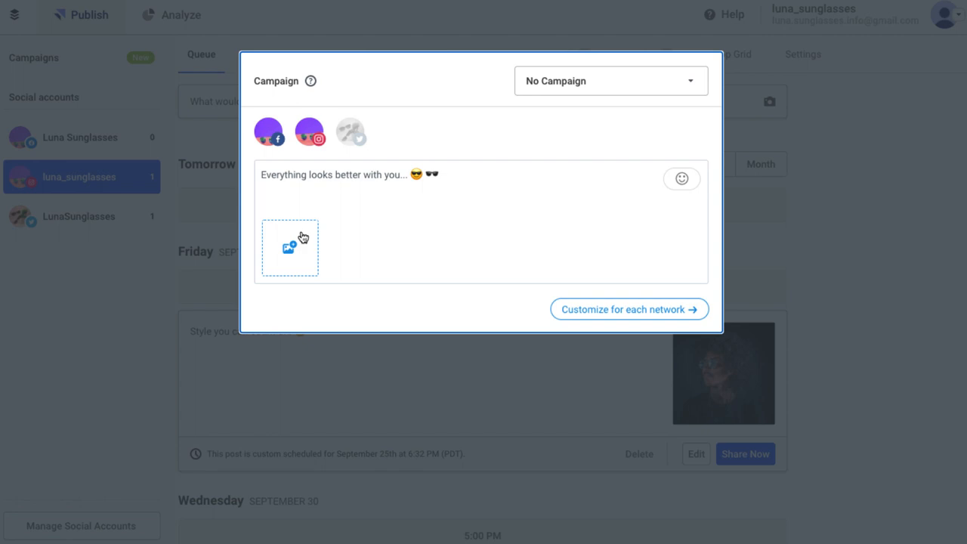
Attach the marvin-meyer photo of two smiling people wearing sunglasses.
click(289, 249)
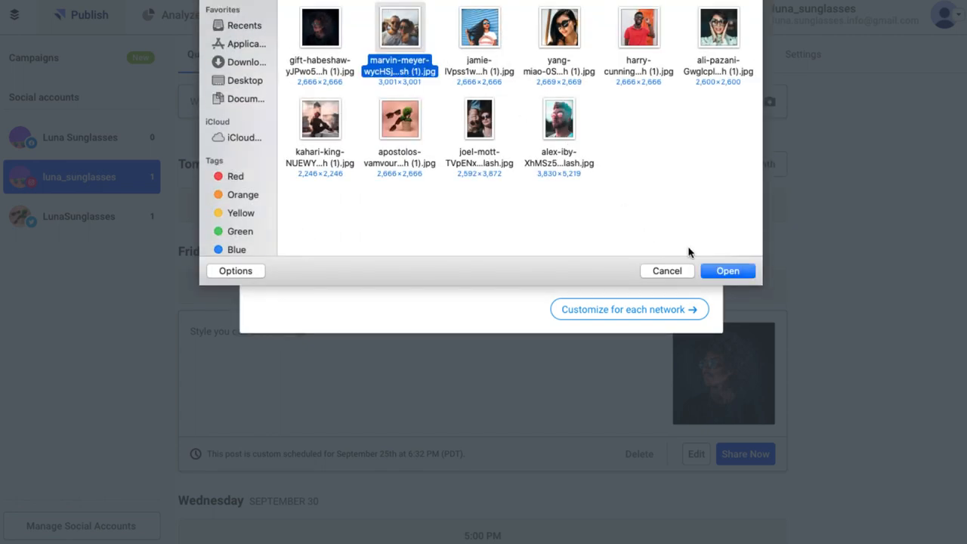
click(727, 271)
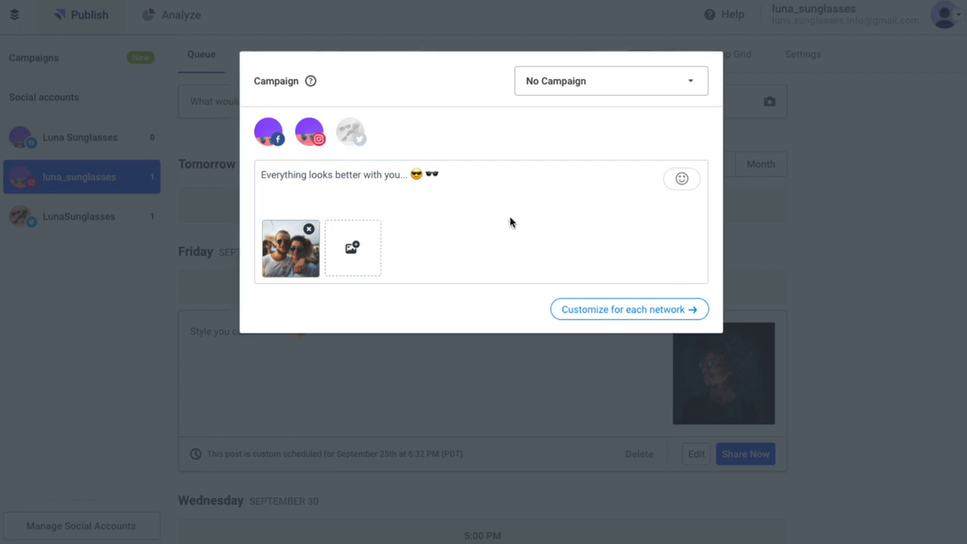
click(629, 309)
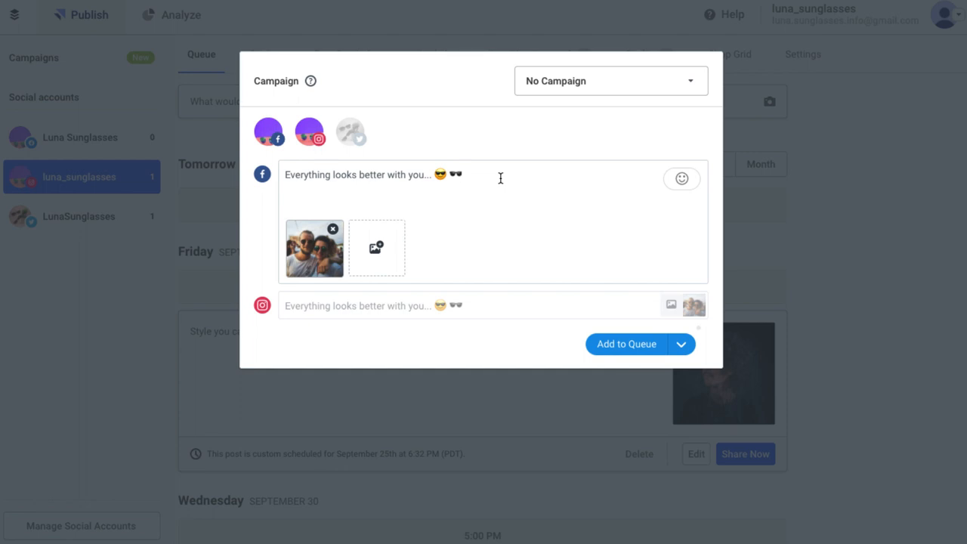
click(463, 175)
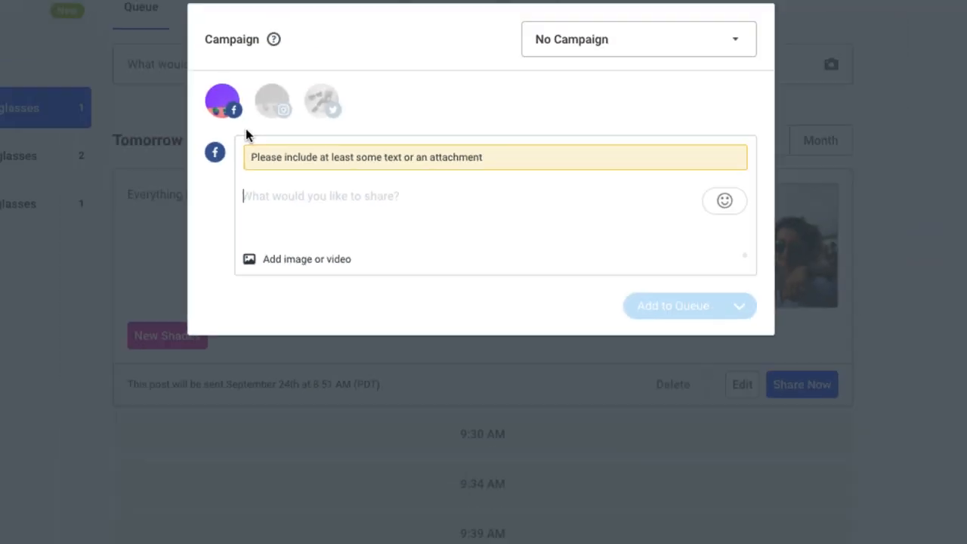
text(Check)
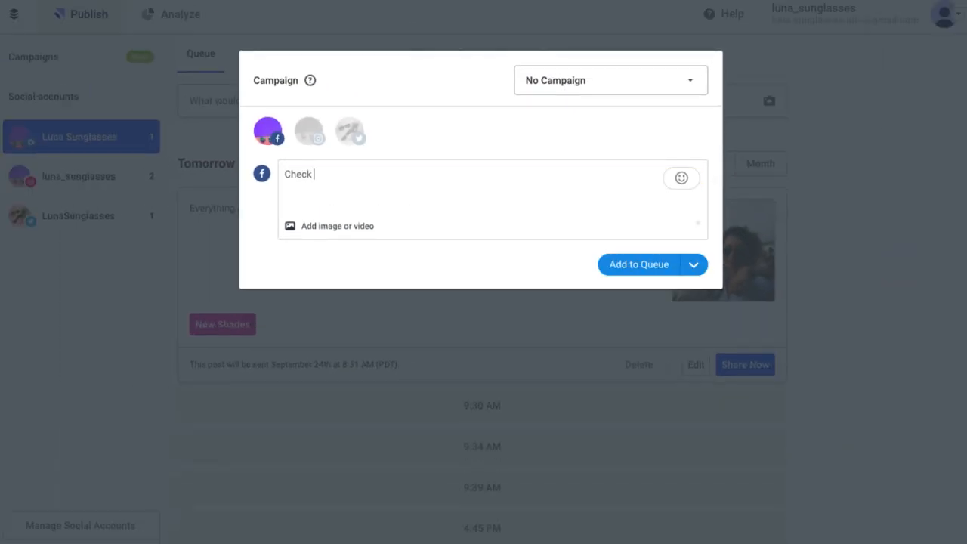
text(this out! https://buffer.com/publish)
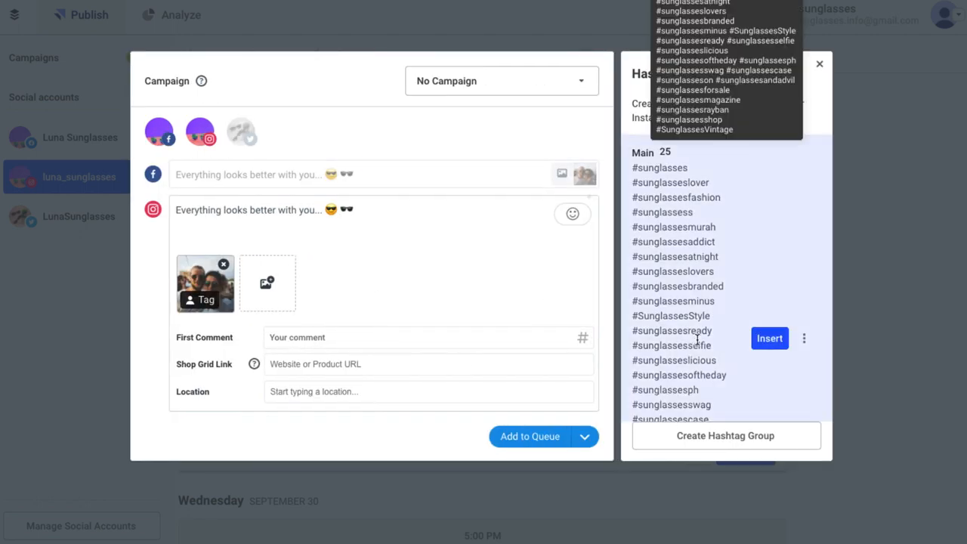
Insert the Main hashtags as first comment, set google.com shop link and San Francisco location.
click(769, 338)
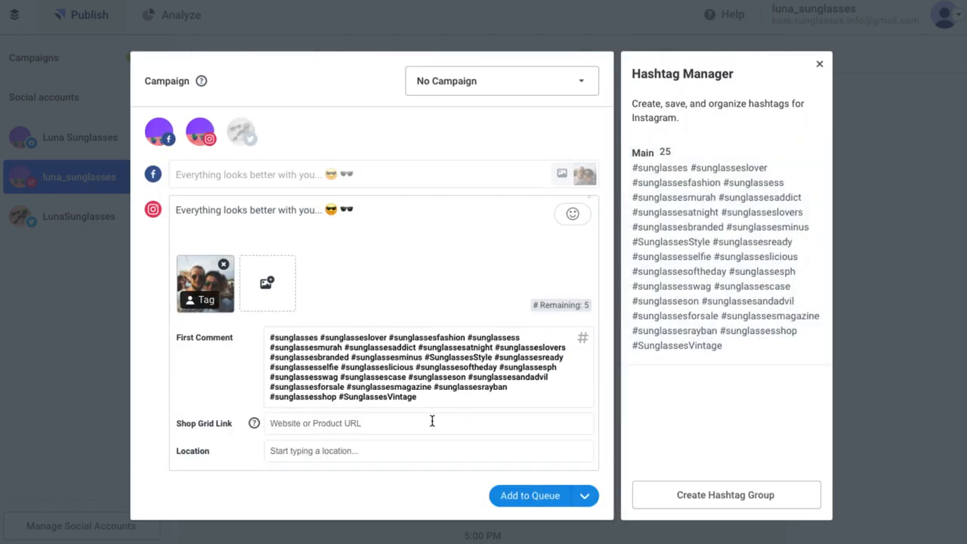
click(429, 423)
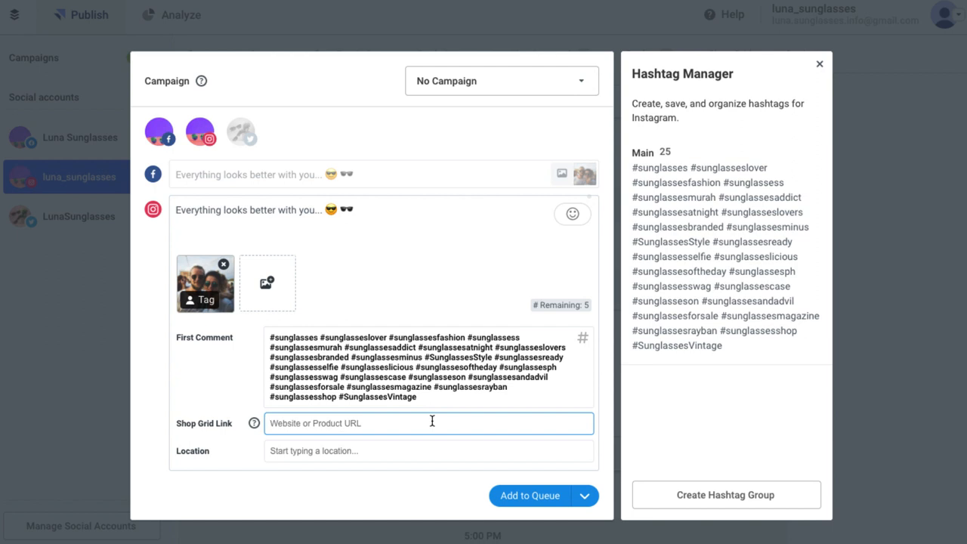
text(google.com)
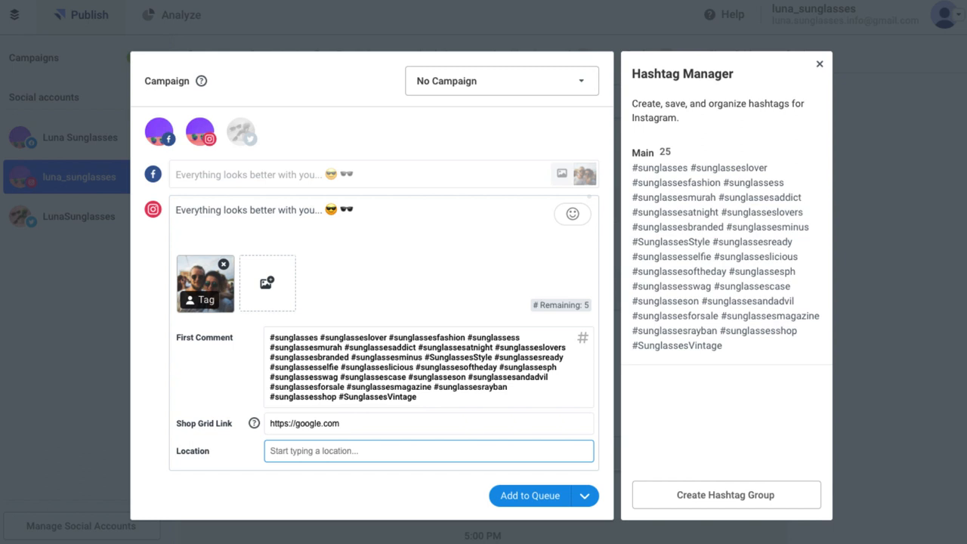
text(san fran)
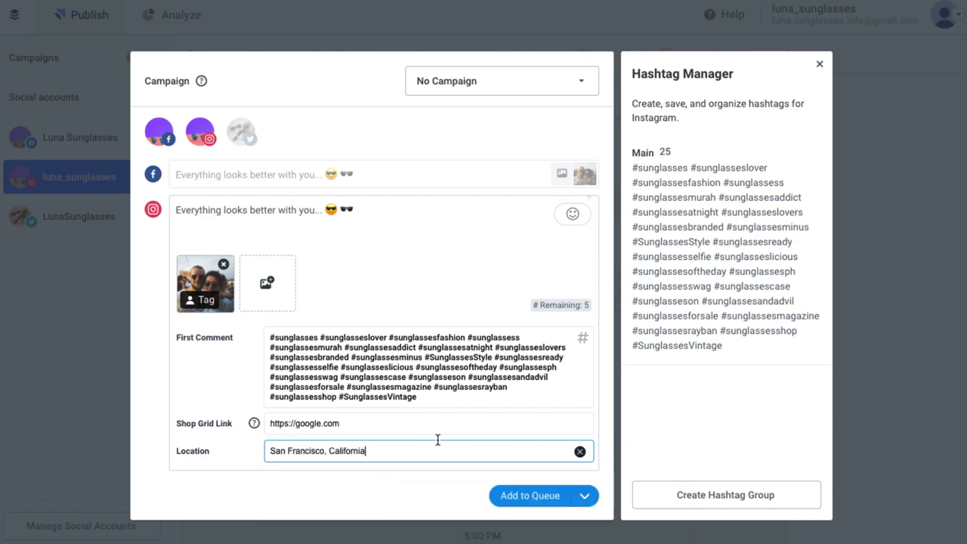
Assign the draft to the New Shades campaign.
click(501, 81)
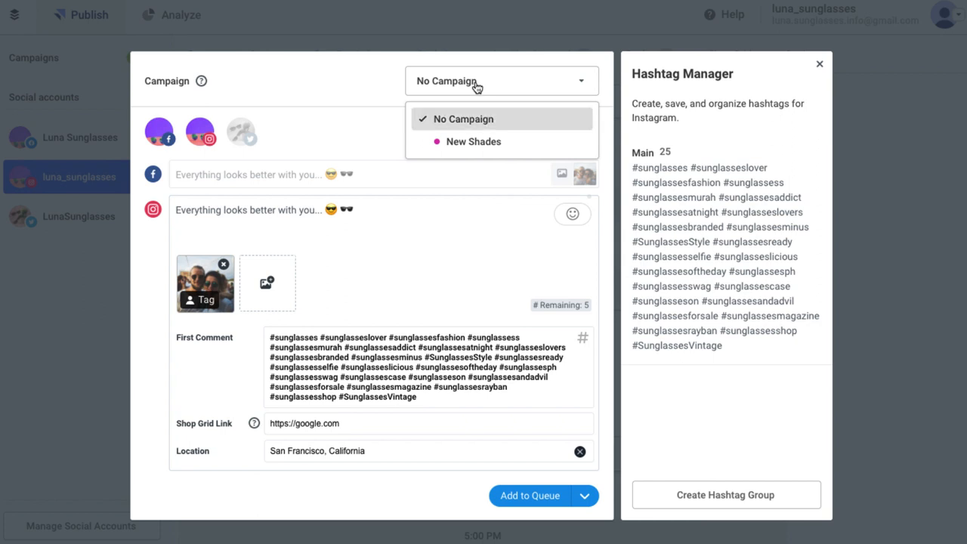
click(474, 141)
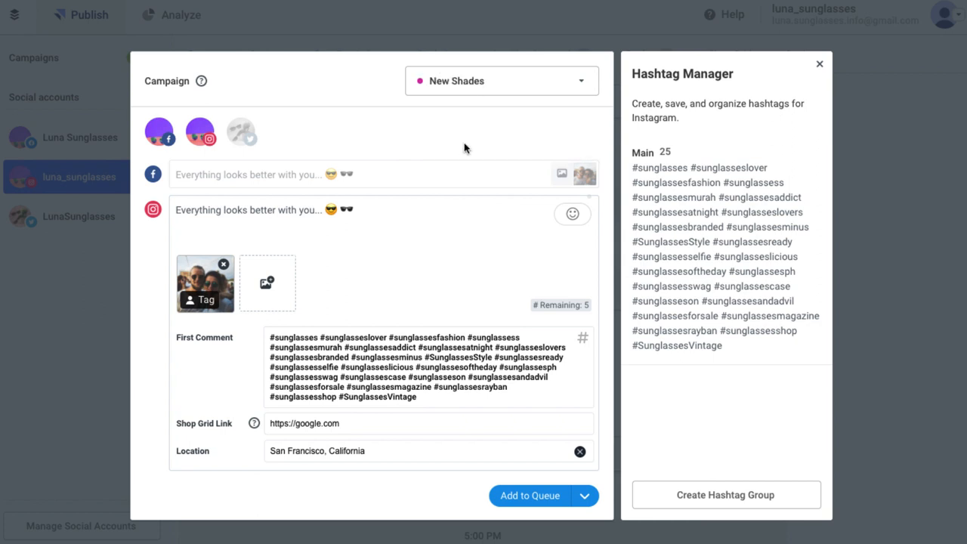
mouse_move(465, 148)
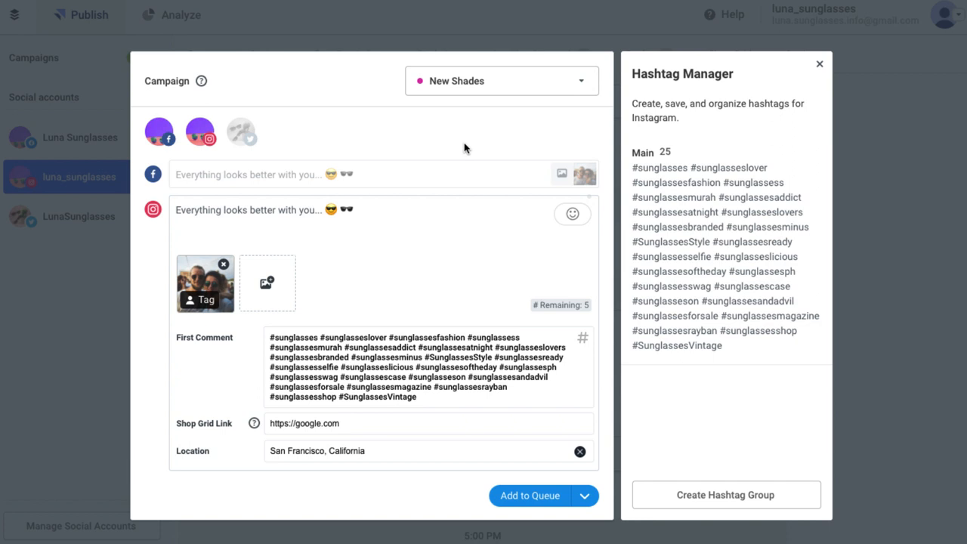
mouse_move(424, 187)
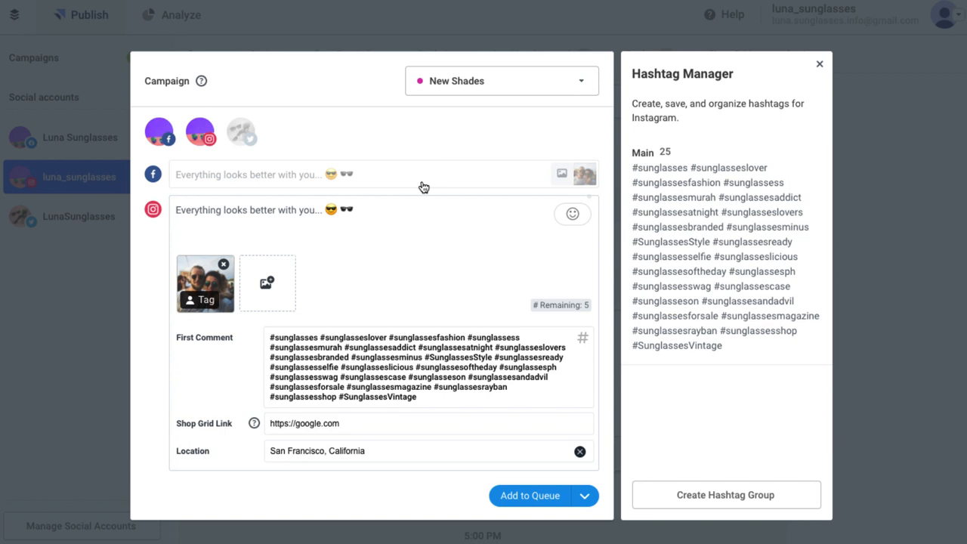
click(819, 63)
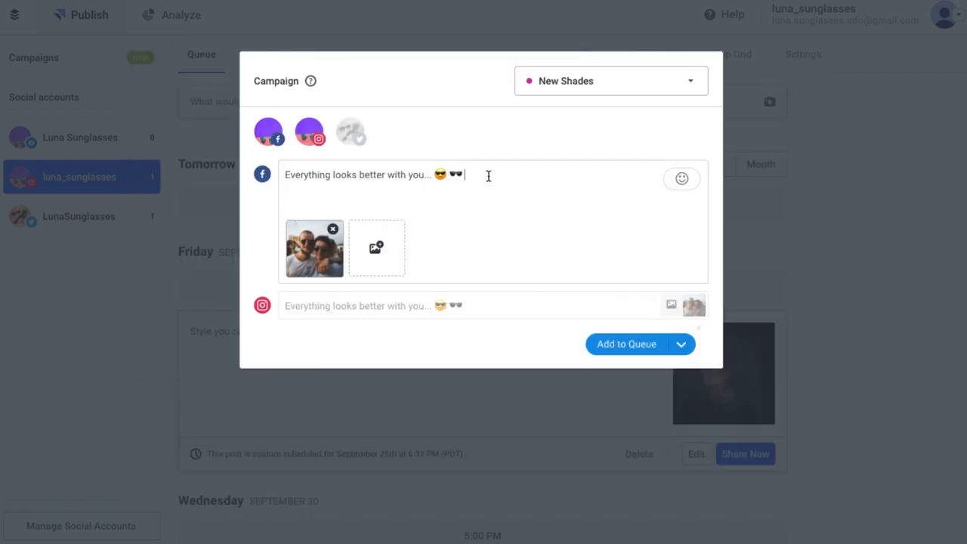
text(@buffer)
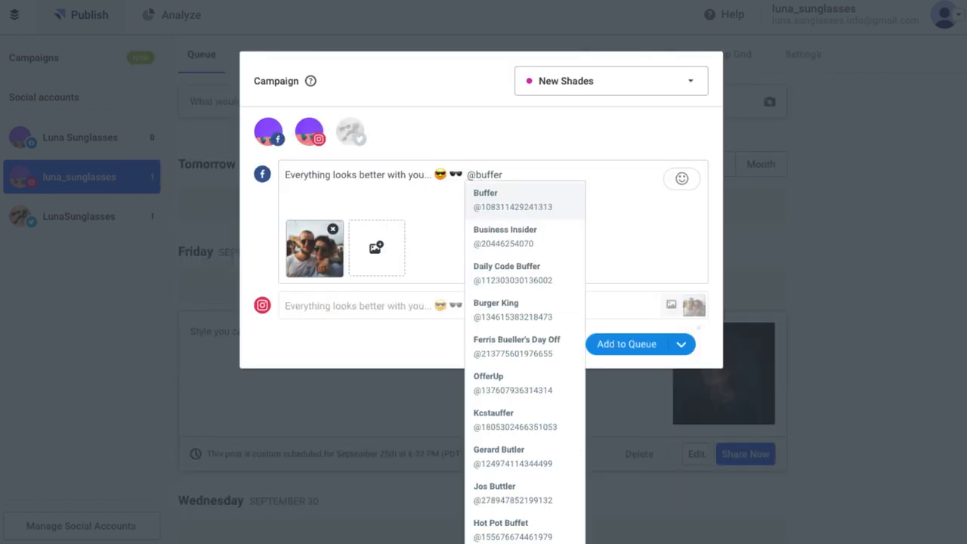
click(486, 199)
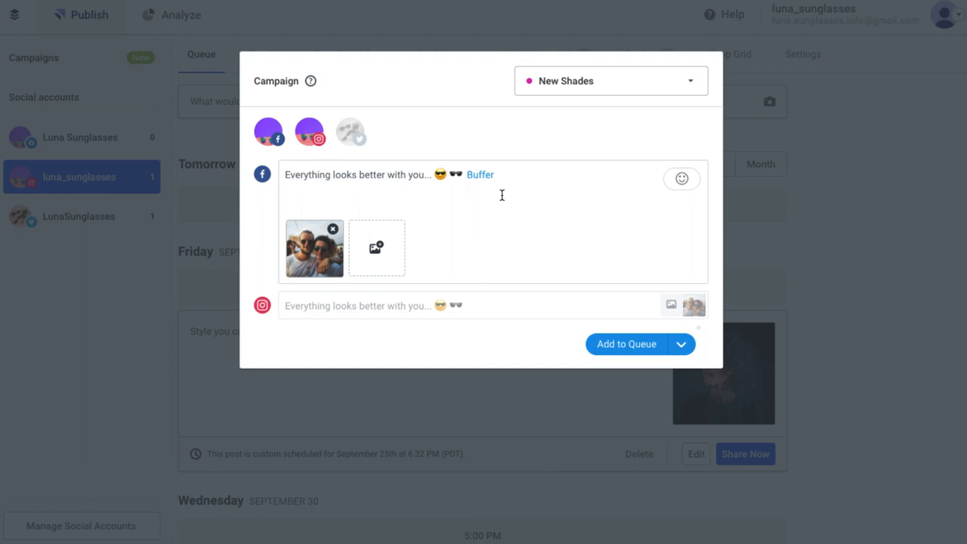
mouse_move(538, 188)
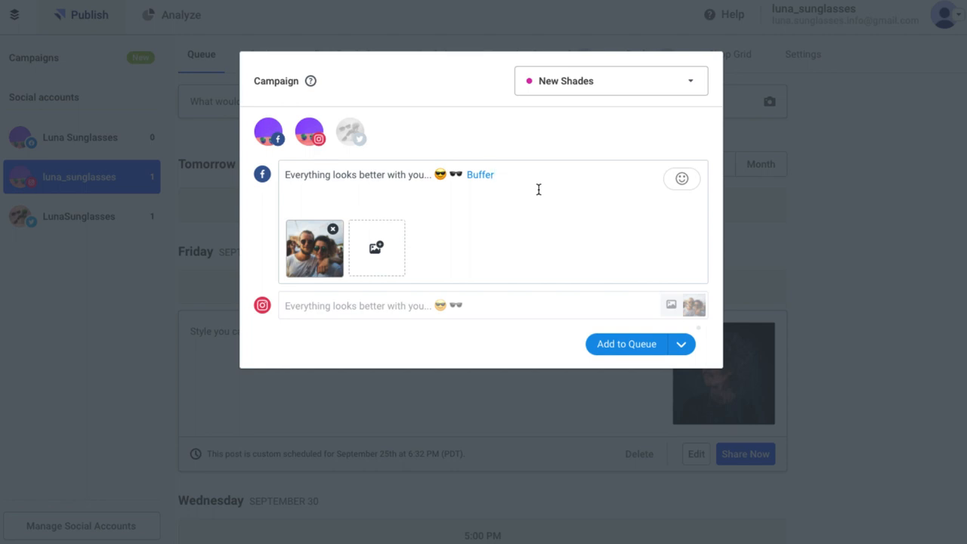
mouse_move(538, 189)
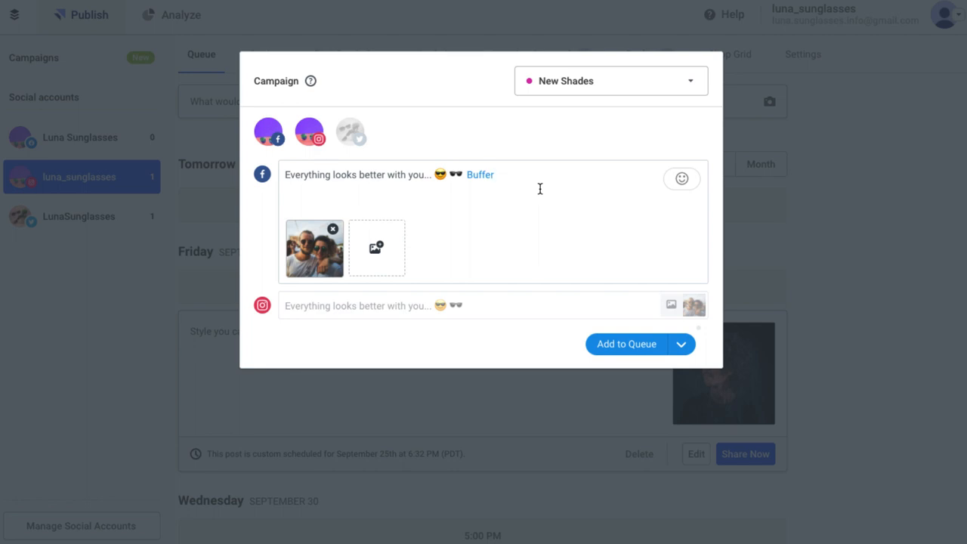
click(495, 174)
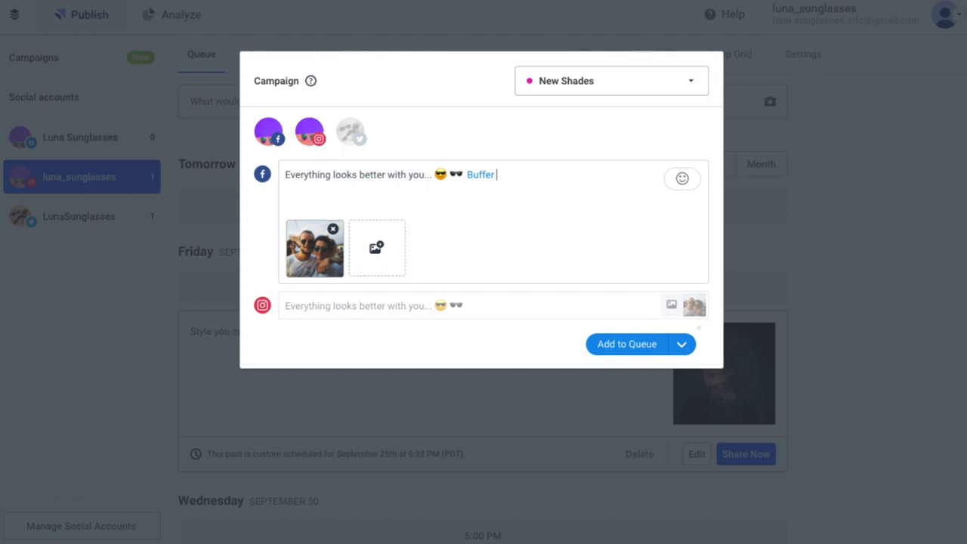
Append #shades #sunglasses after the Buffer mention and review the Instagram version.
text(#shades)
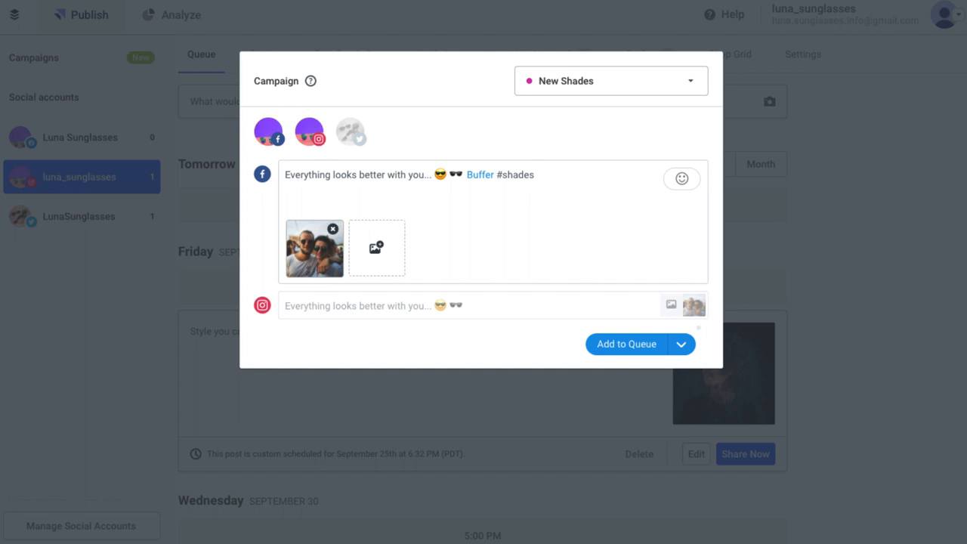
text(#)
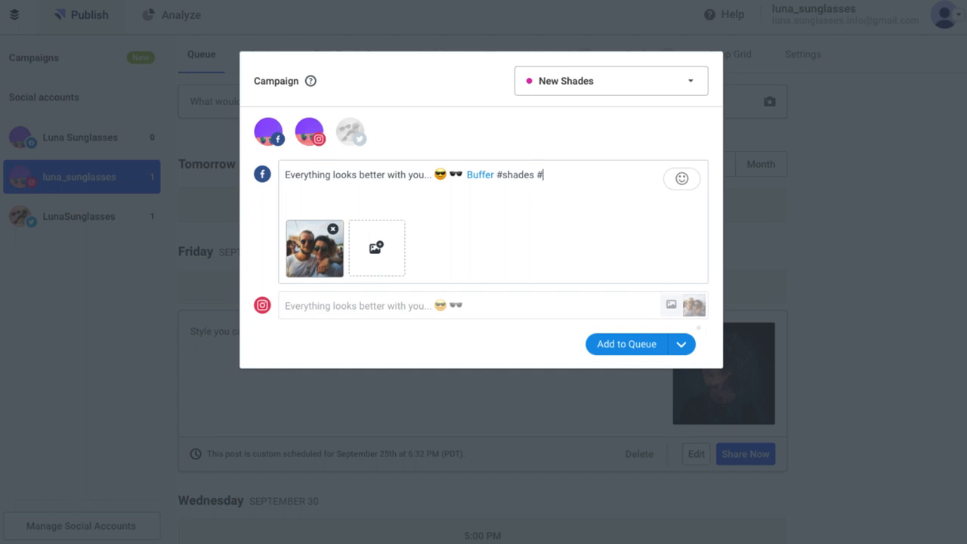
text(sunglasses)
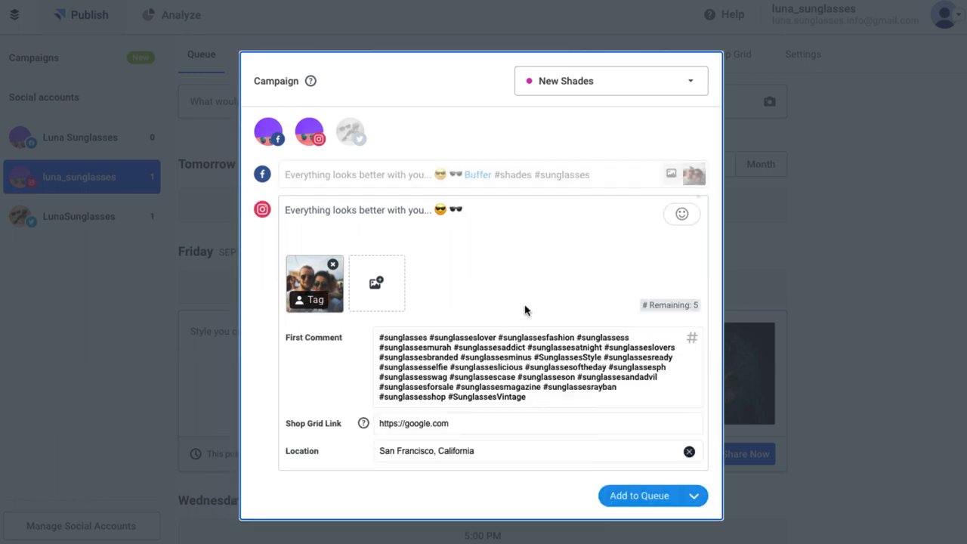
click(692, 338)
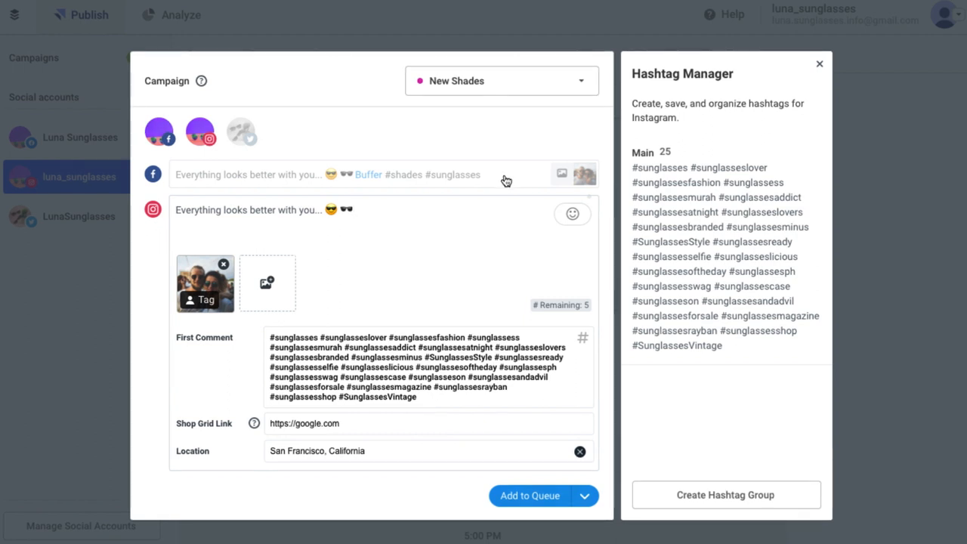
click(819, 63)
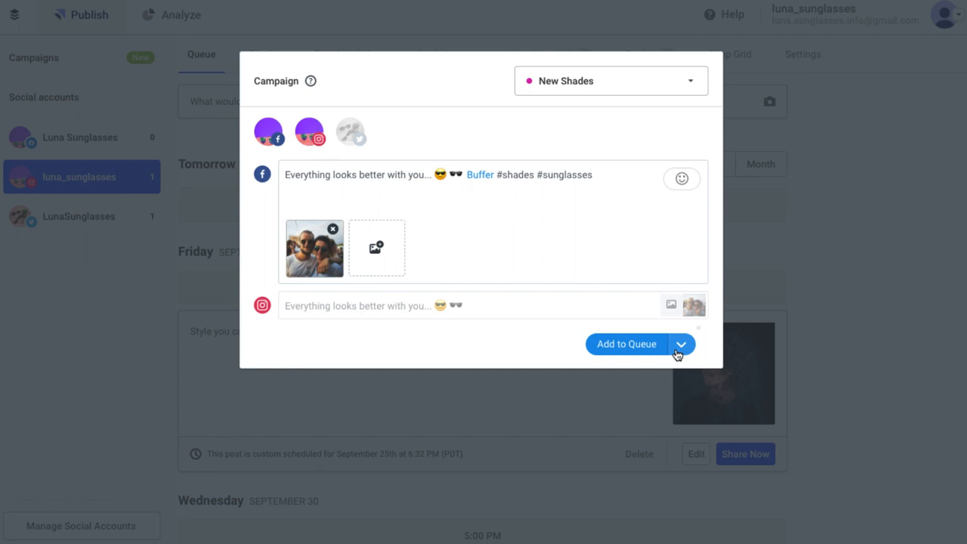
Review the publishing options and add both posts to the queue for tomorrow 5:00 PM.
click(681, 344)
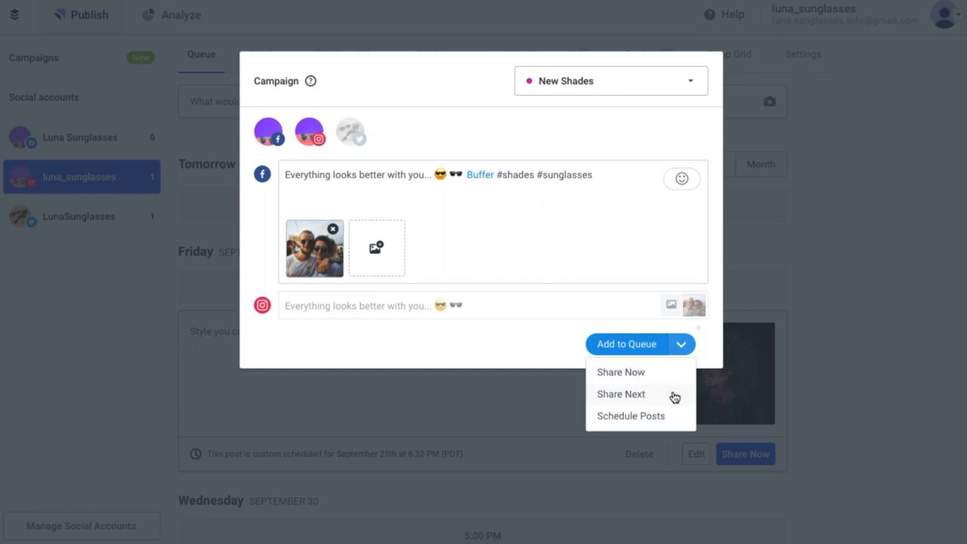
mouse_move(676, 397)
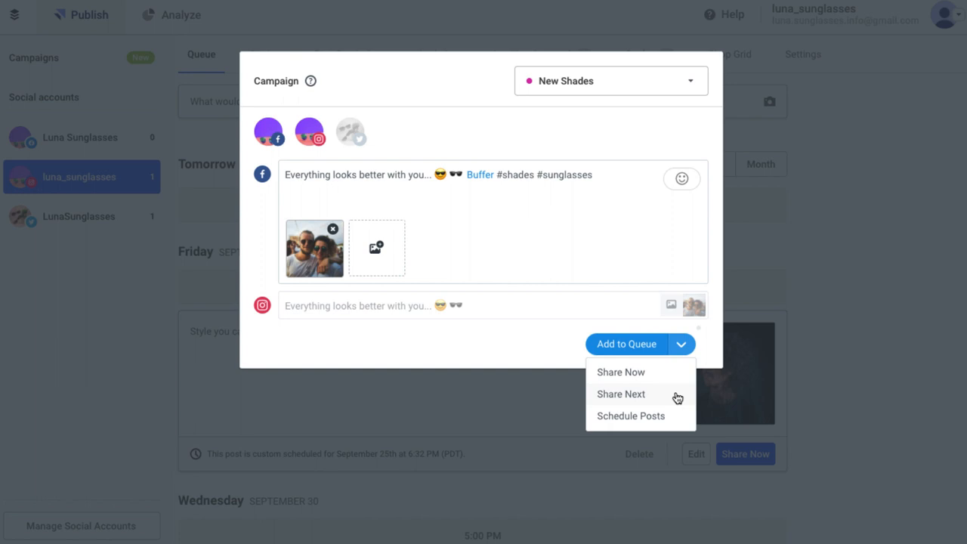
mouse_move(661, 388)
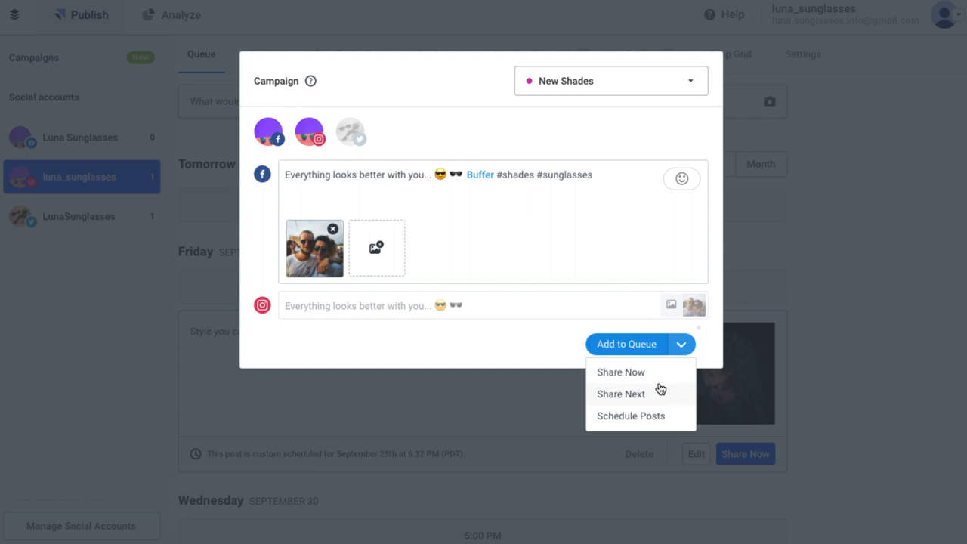
mouse_move(650, 377)
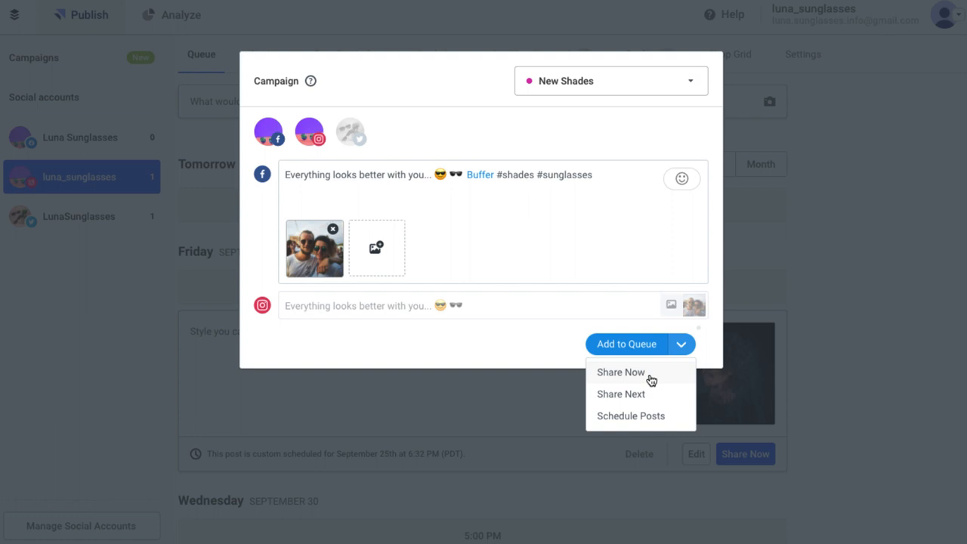
mouse_move(662, 421)
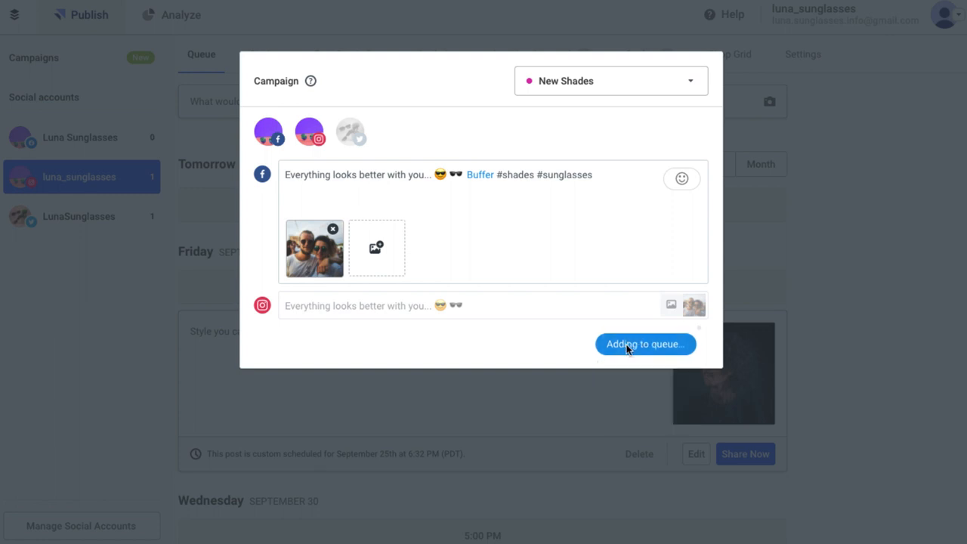
click(644, 344)
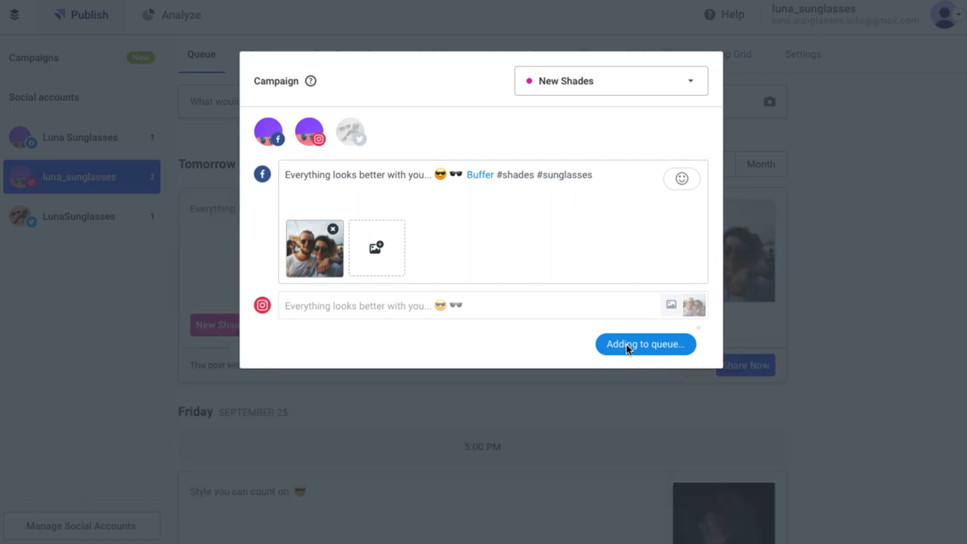
click(646, 344)
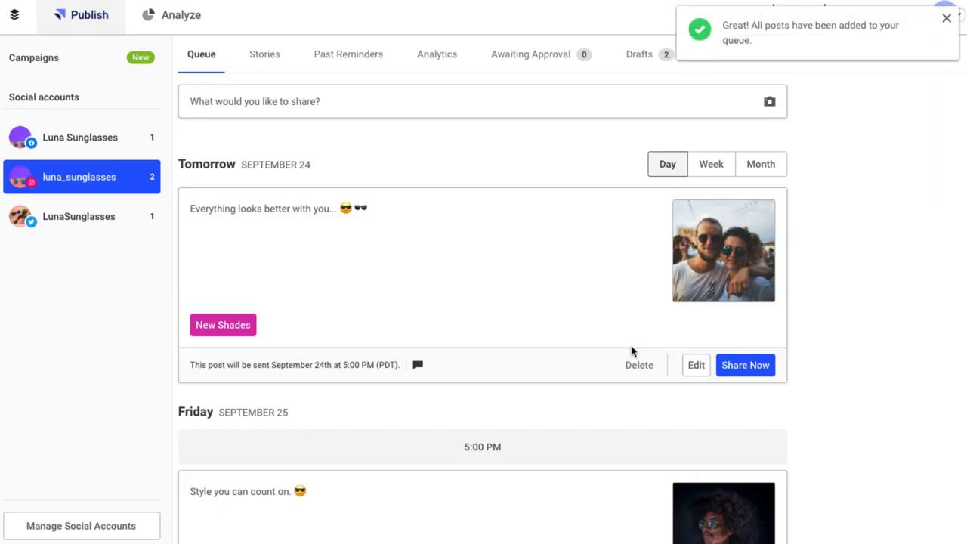